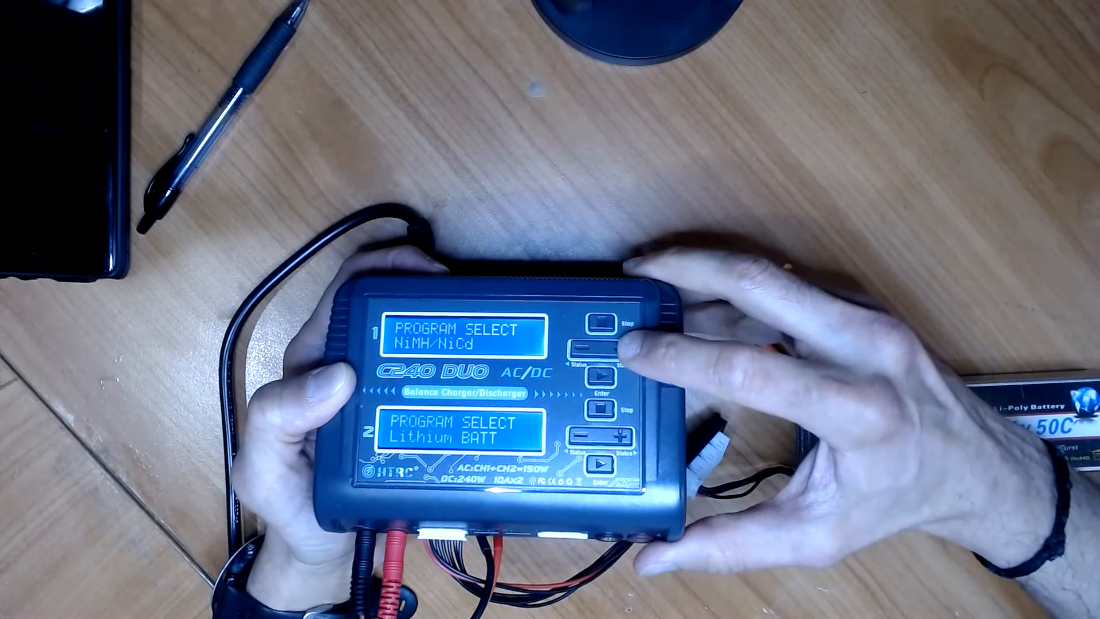
Step: Cycle channel 1 past User Settings to Lithium BATT and enter it, landing on LiPo Discharge 2.0A 11.1V (3S)
click(599, 345)
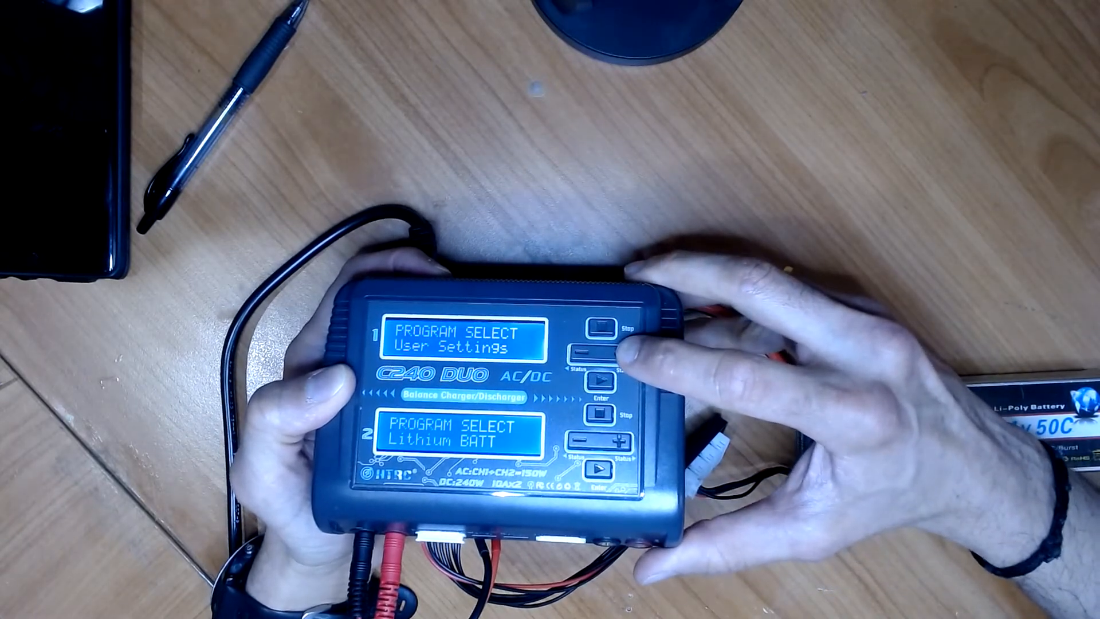
click(591, 350)
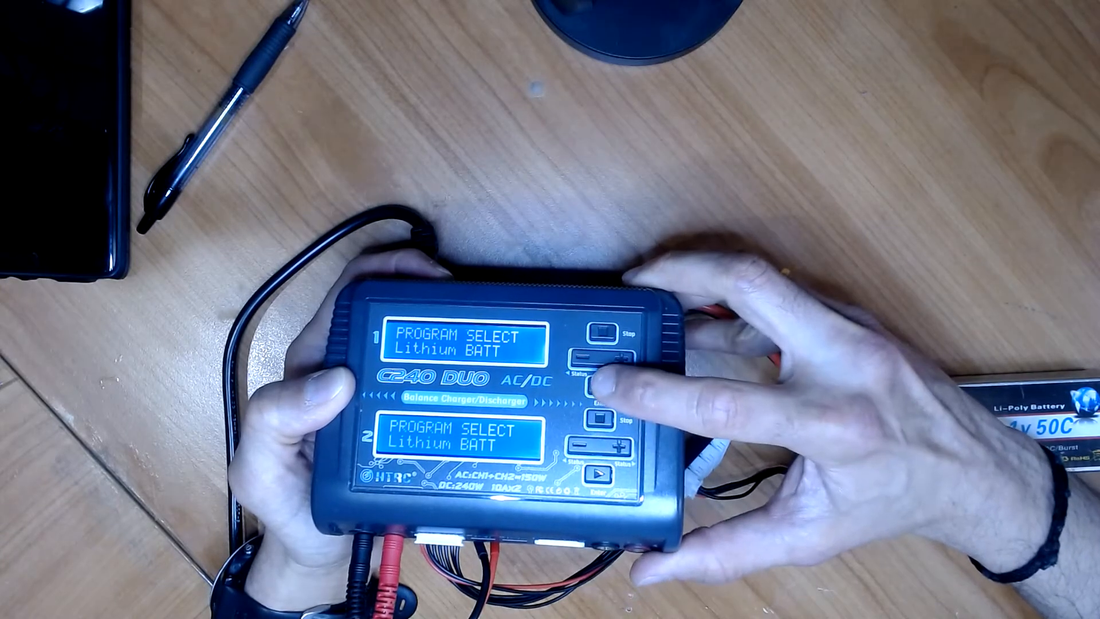
click(595, 380)
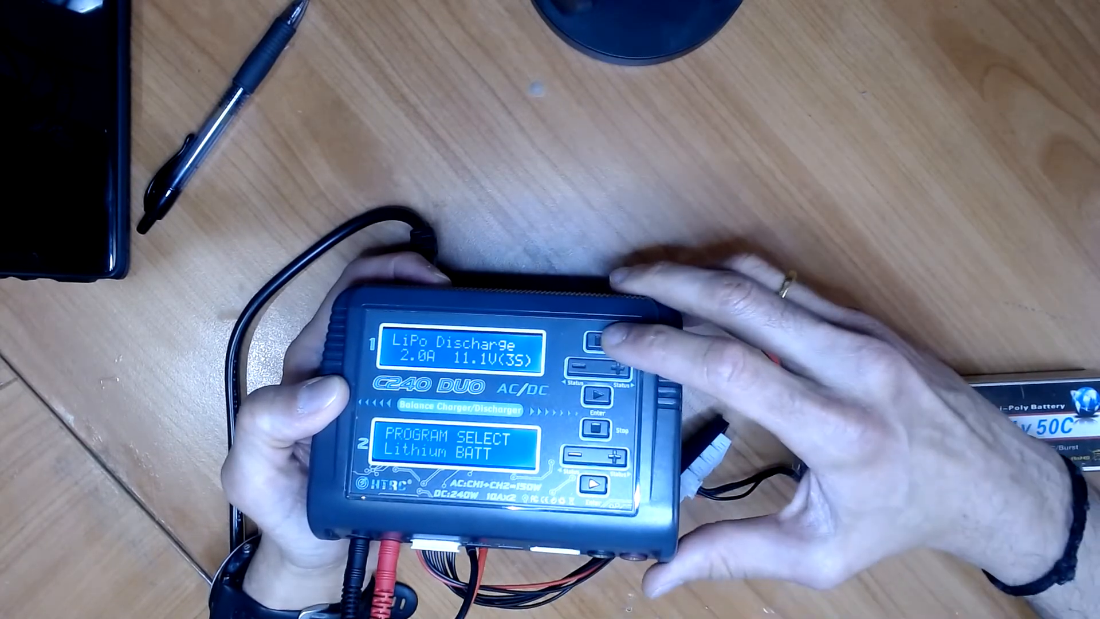
Step: Switch channel 1 to LiPo Balance CHG and raise the current to 5.0A at 11.1V (3S)
click(592, 364)
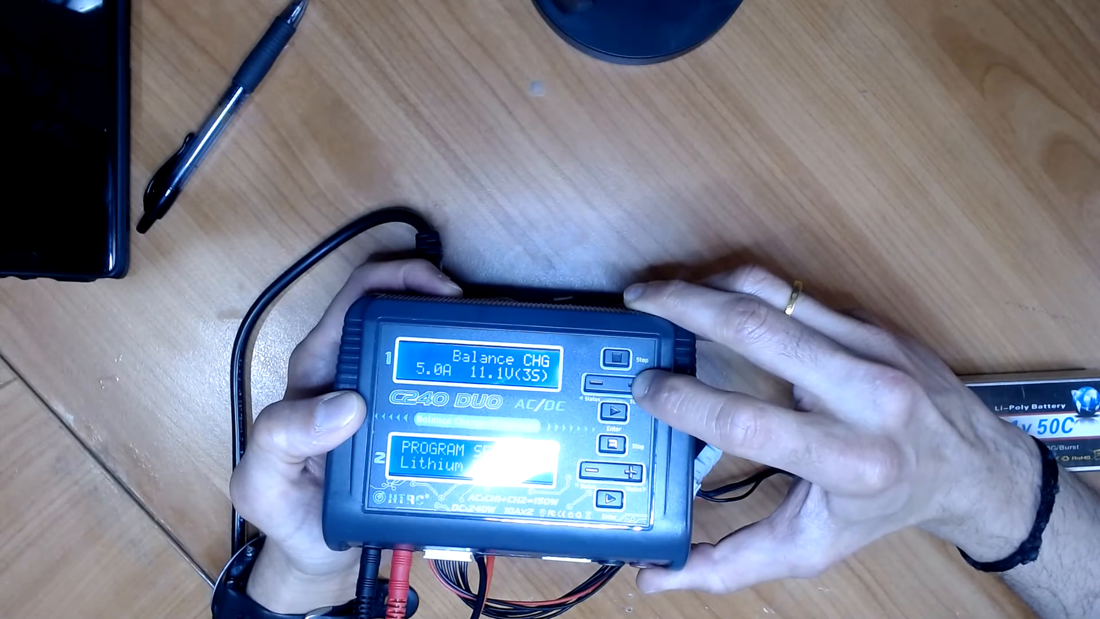
click(609, 409)
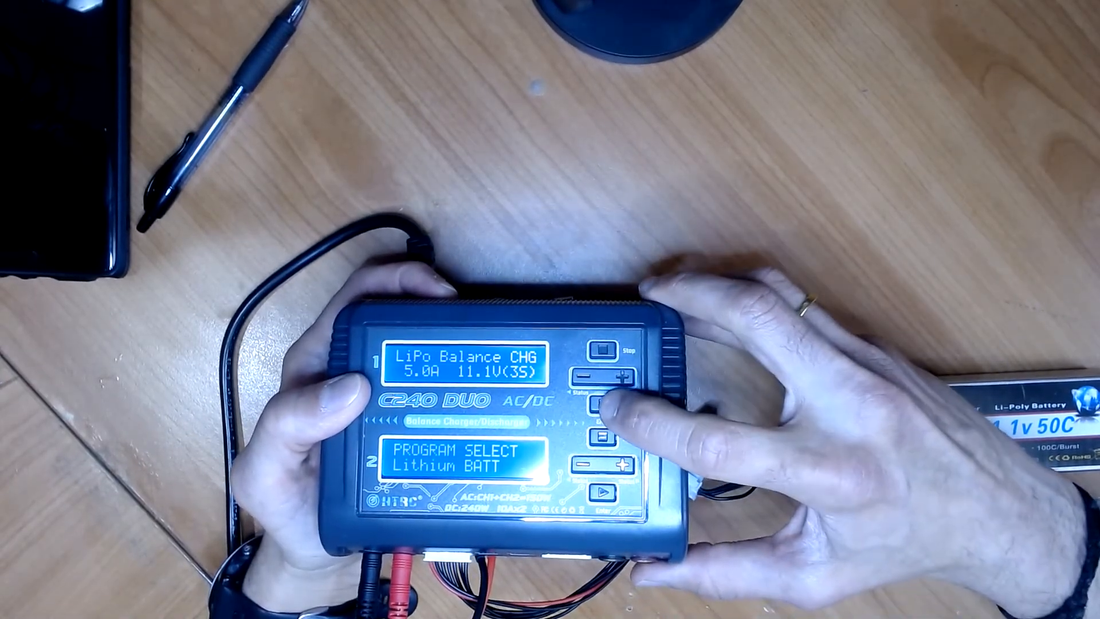
Step: Hold Enter to start charging and confirm the battery check reading R: 3SER S: 3SER
click(599, 404)
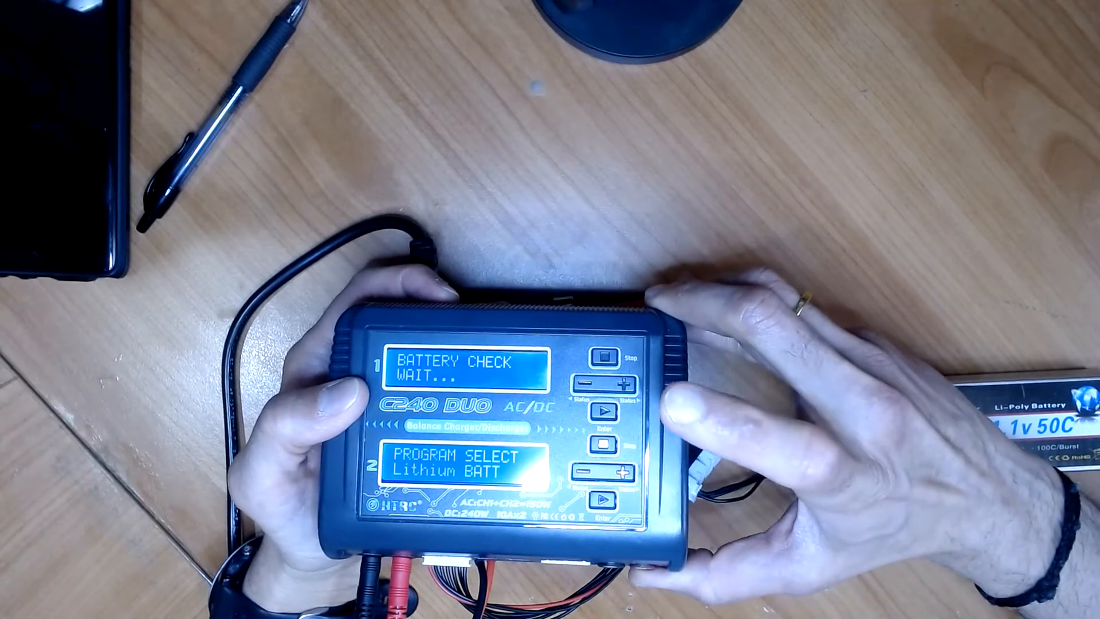
click(599, 410)
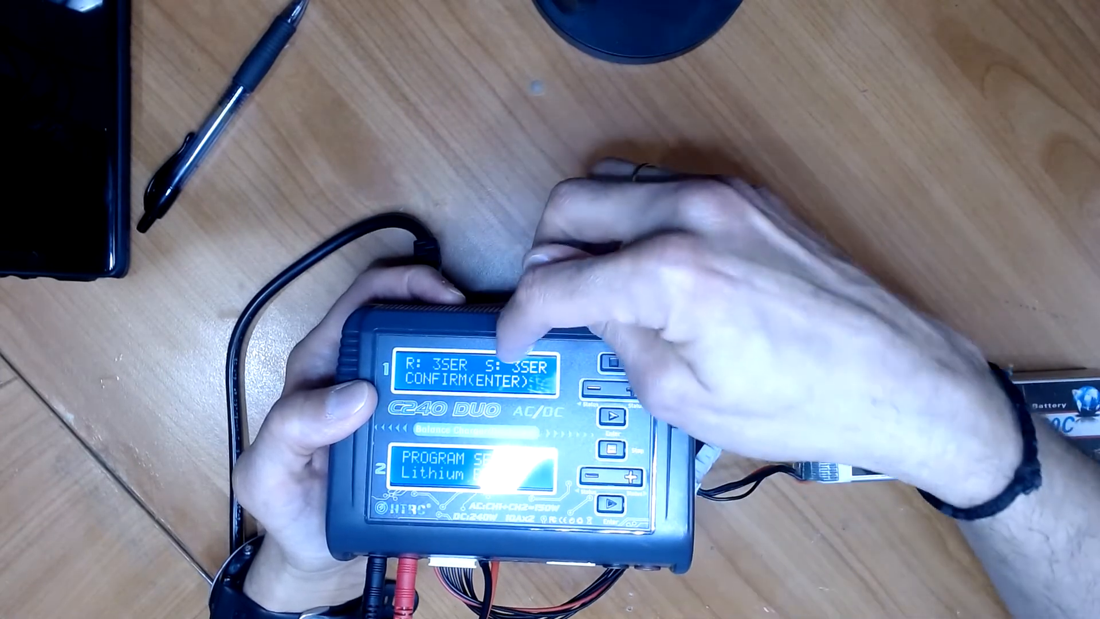
click(612, 361)
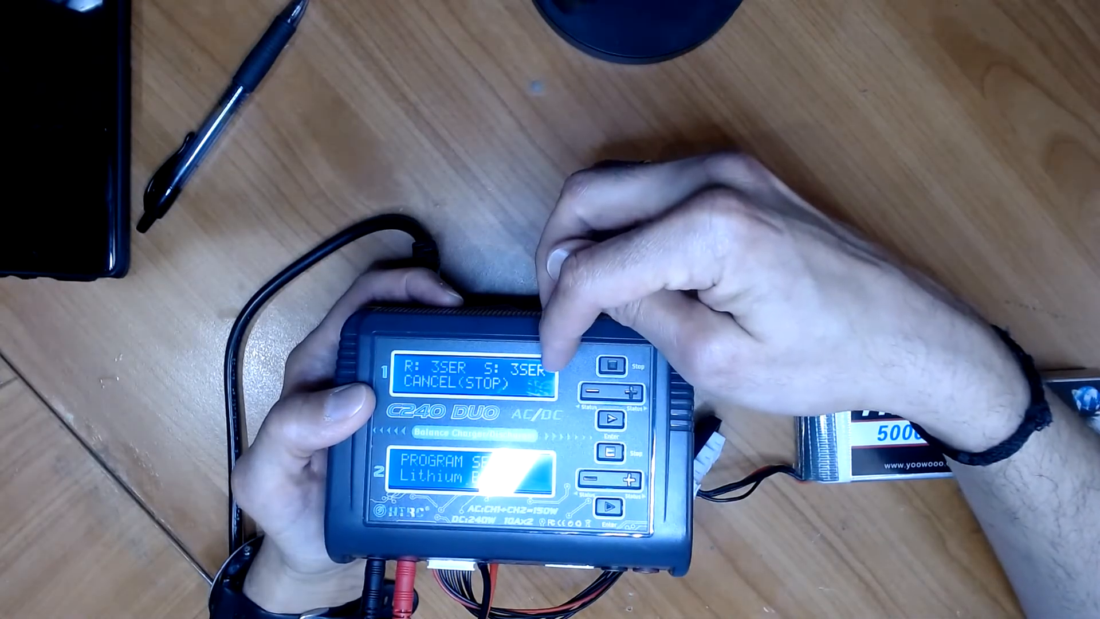